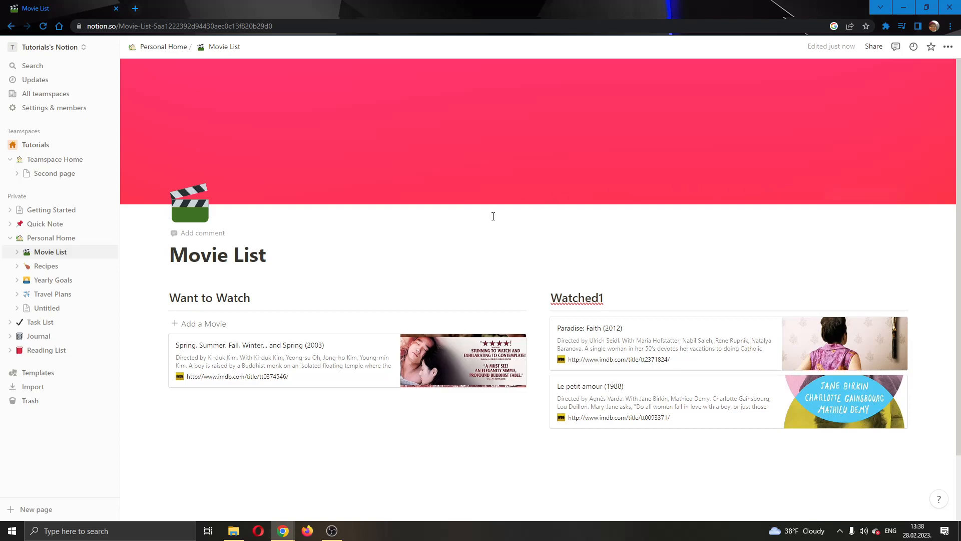
pyautogui.moveTo(390, 241)
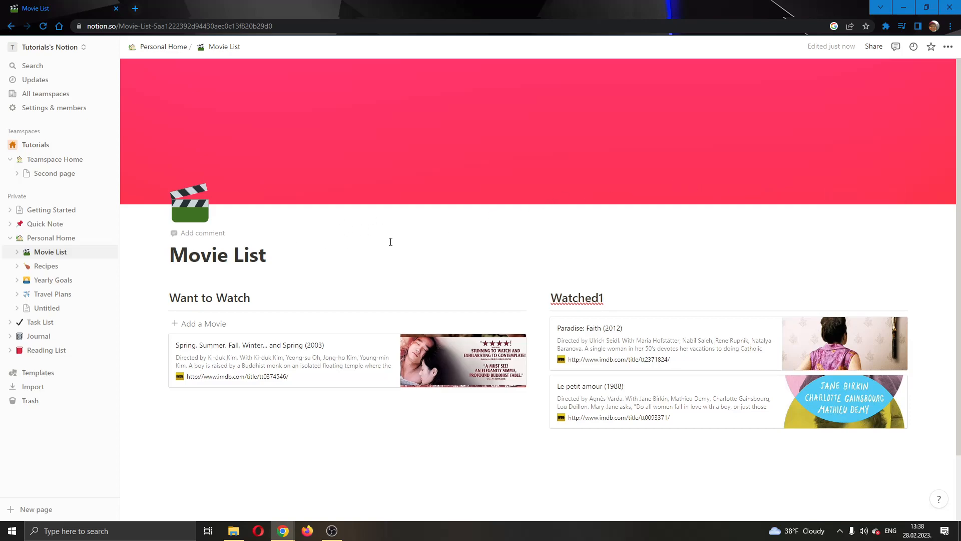
pyautogui.moveTo(440, 228)
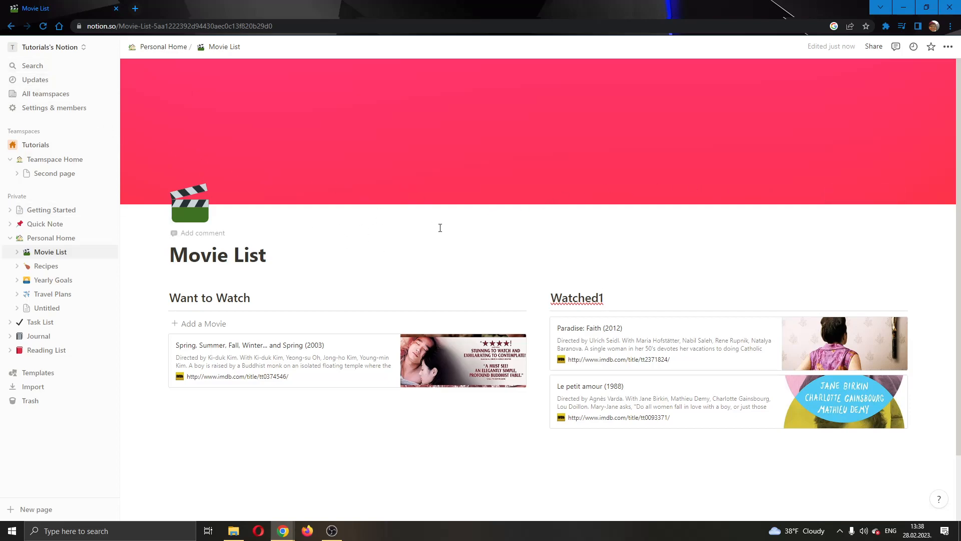
# Add a new page under Private and title it 'Movie calendar'
pyautogui.click(604, 298)
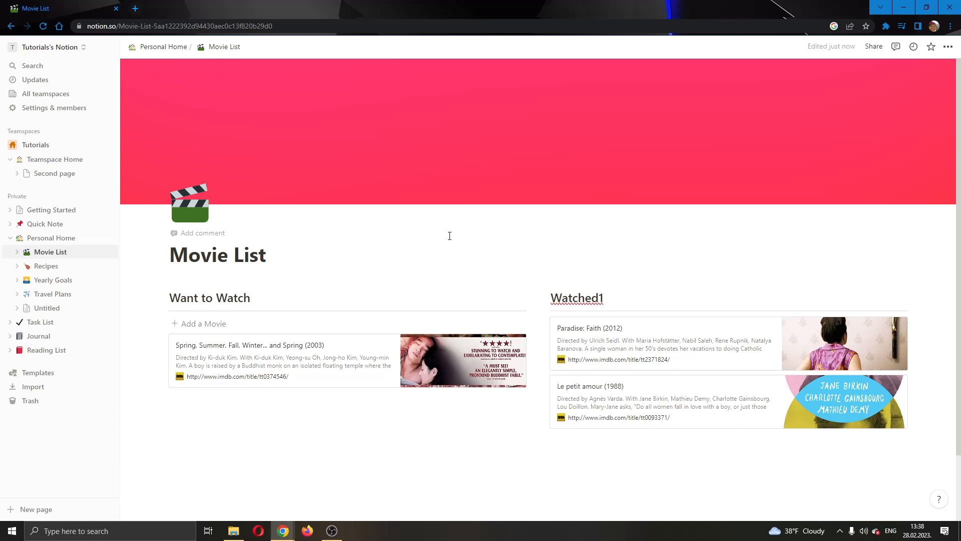
pyautogui.moveTo(167, 164)
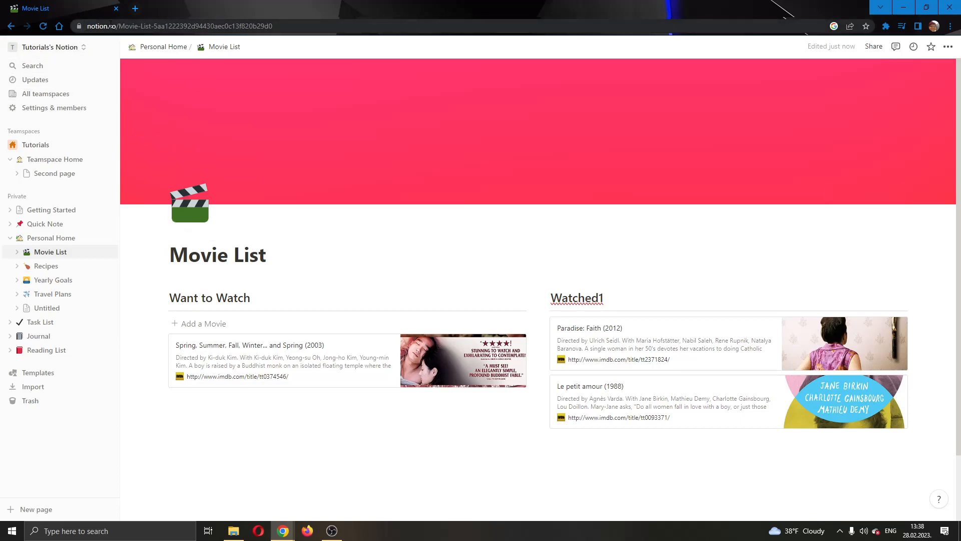
pyautogui.moveTo(375, 193)
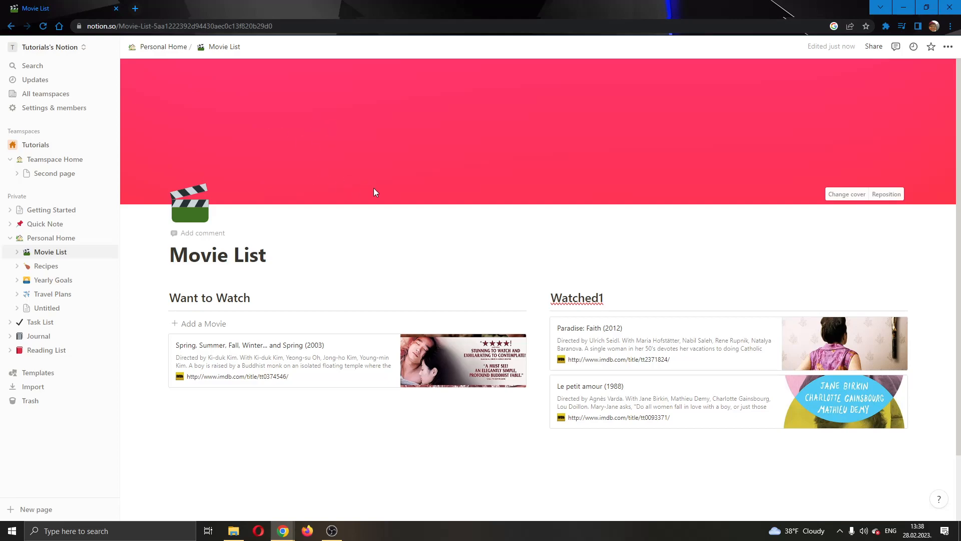
pyautogui.moveTo(479, 130)
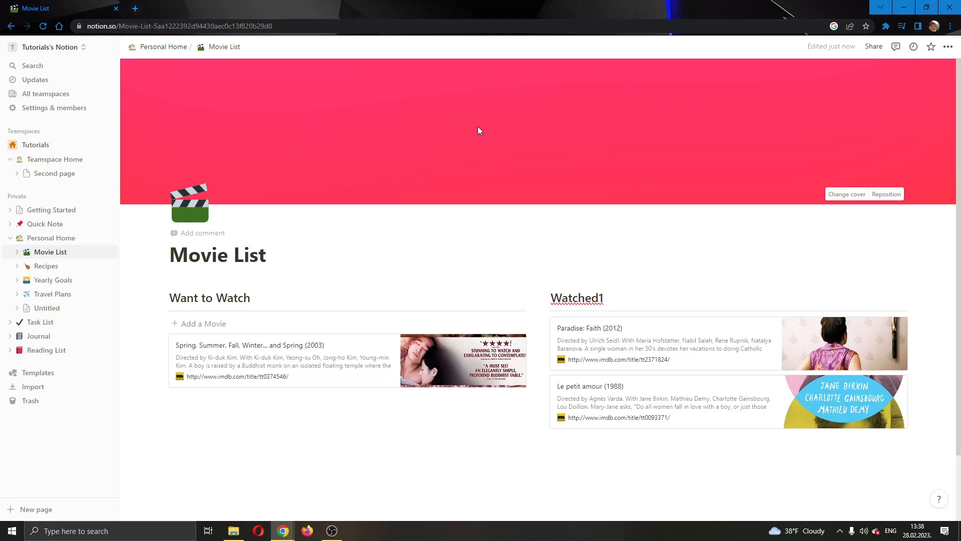
pyautogui.click(604, 298)
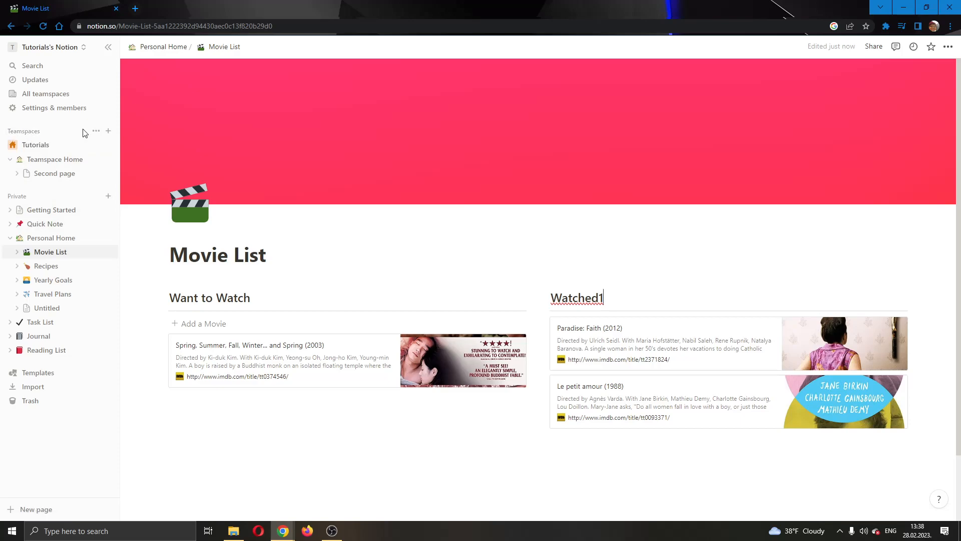
pyautogui.moveTo(225, 135)
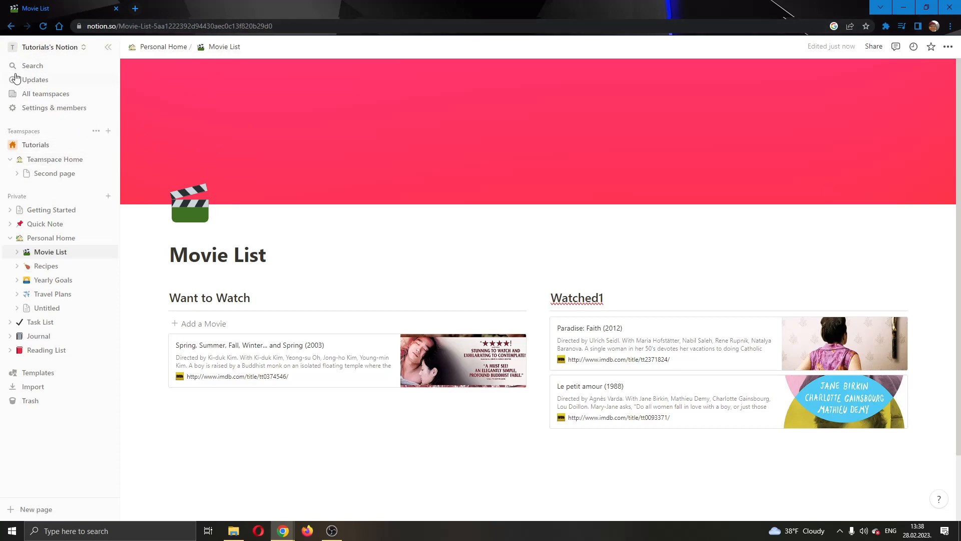
pyautogui.moveTo(58, 81)
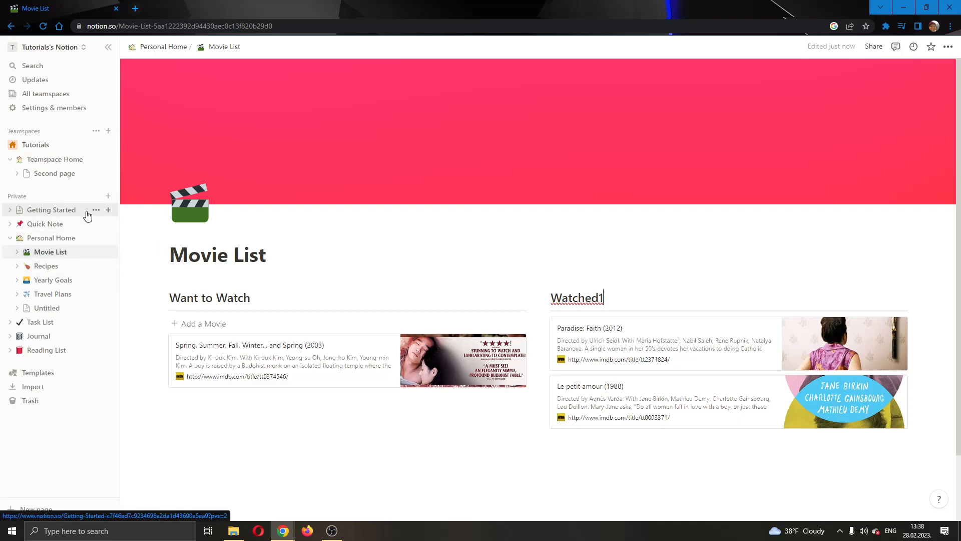
pyautogui.moveTo(98, 204)
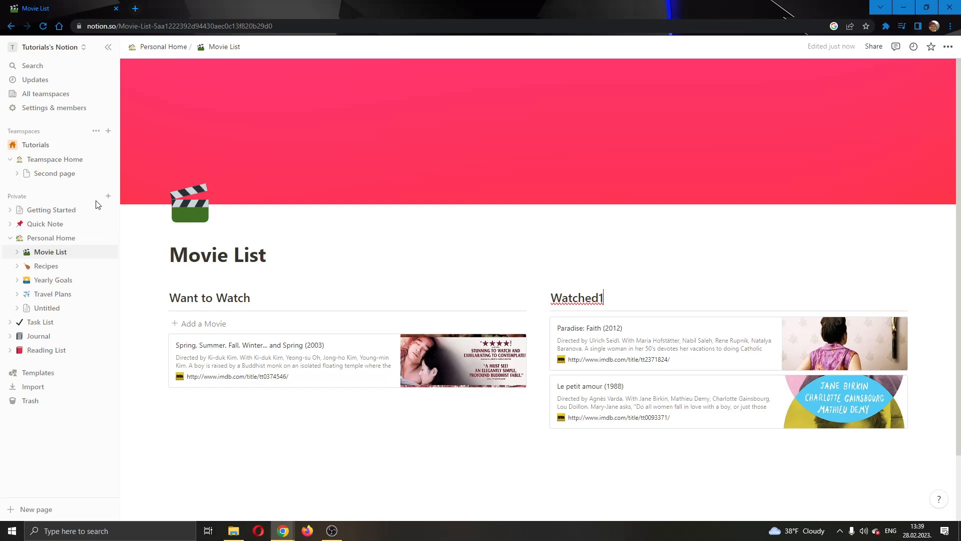
pyautogui.moveTo(109, 196)
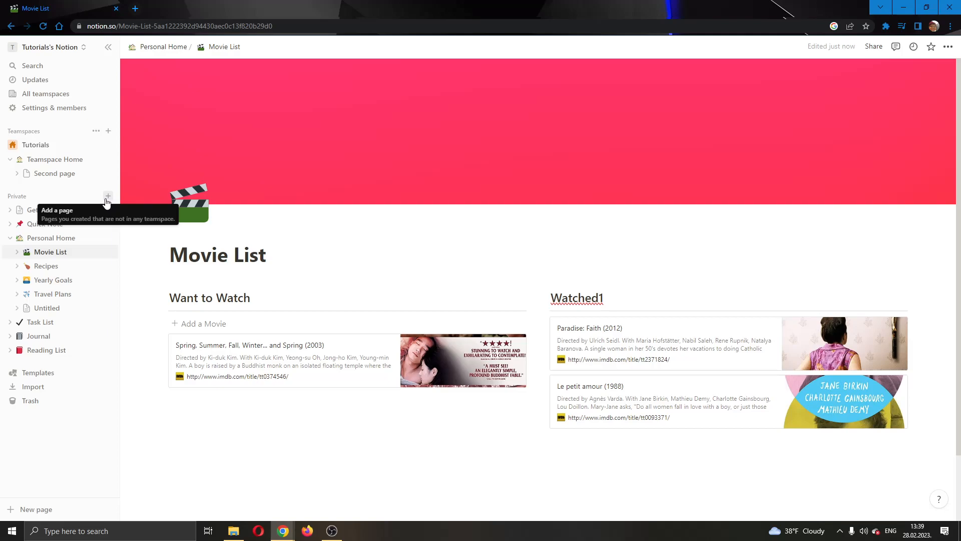
pyautogui.moveTo(16, 196)
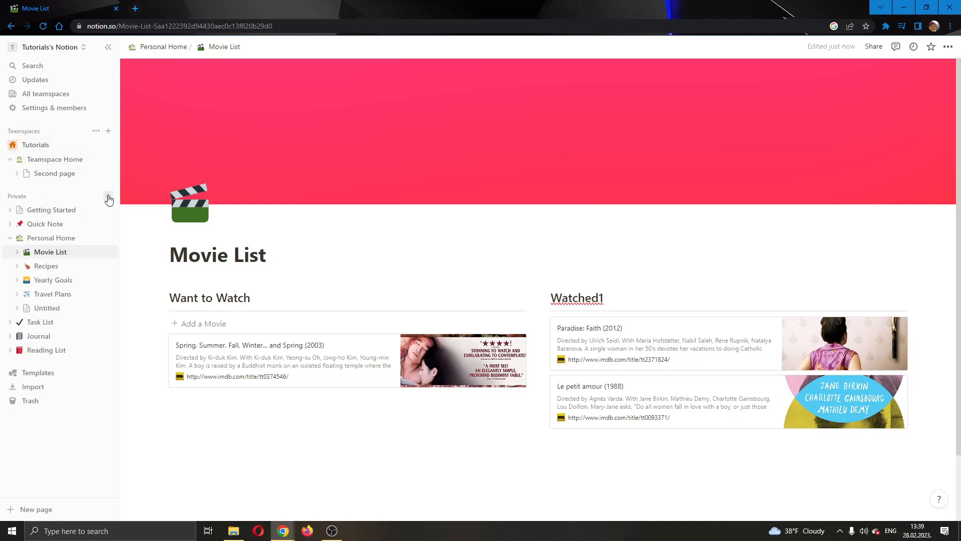
pyautogui.click(36, 509)
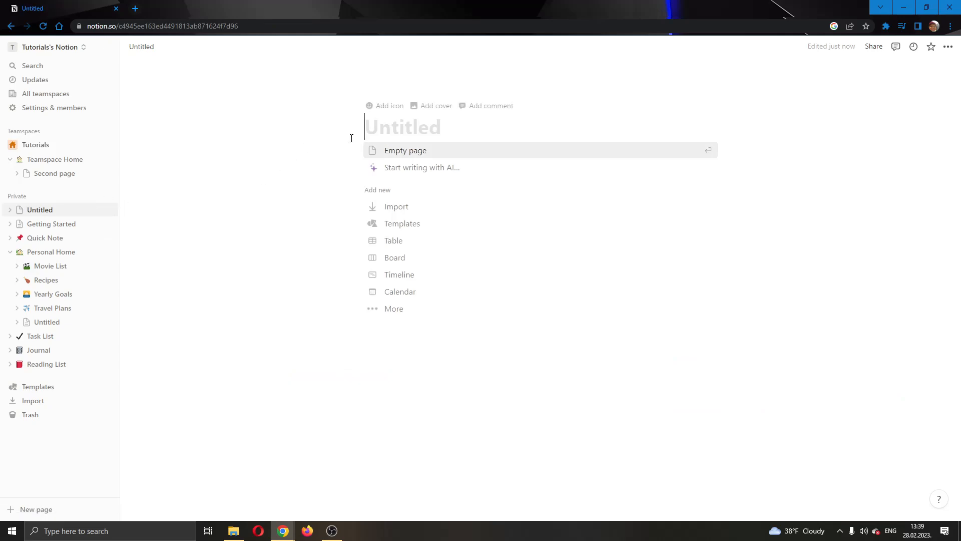
pyautogui.write('Movie calendar')
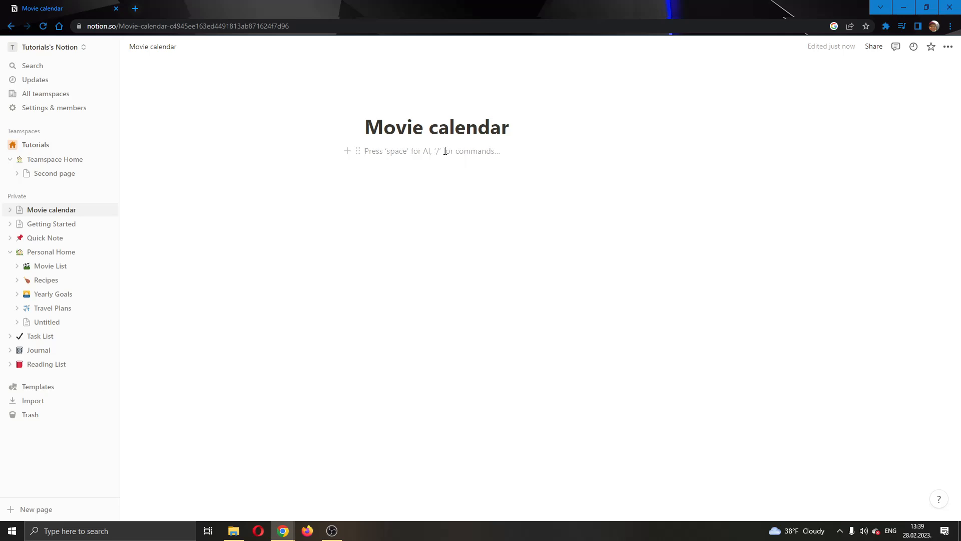
pyautogui.moveTo(393, 153)
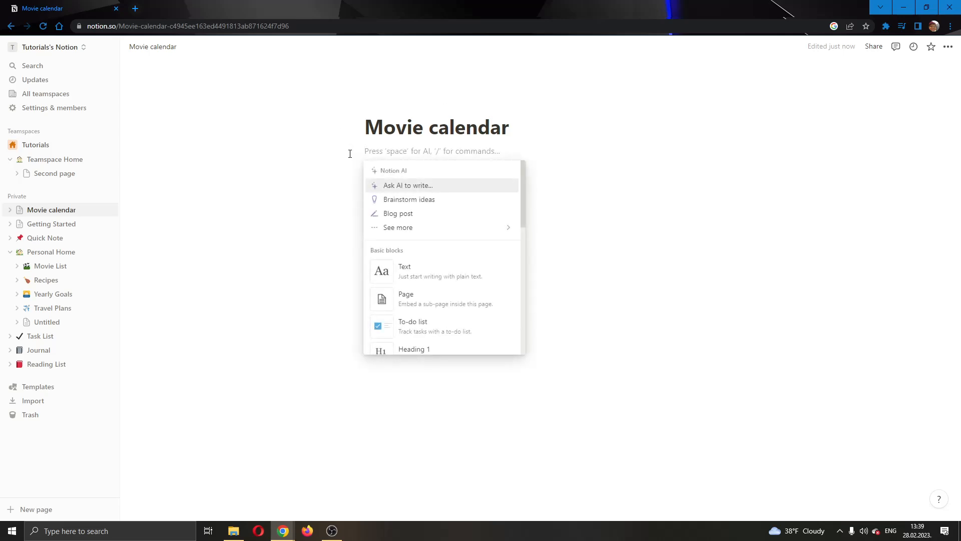
# Use the /calen slash command to surface the Calendar view block option
pyautogui.write('/')
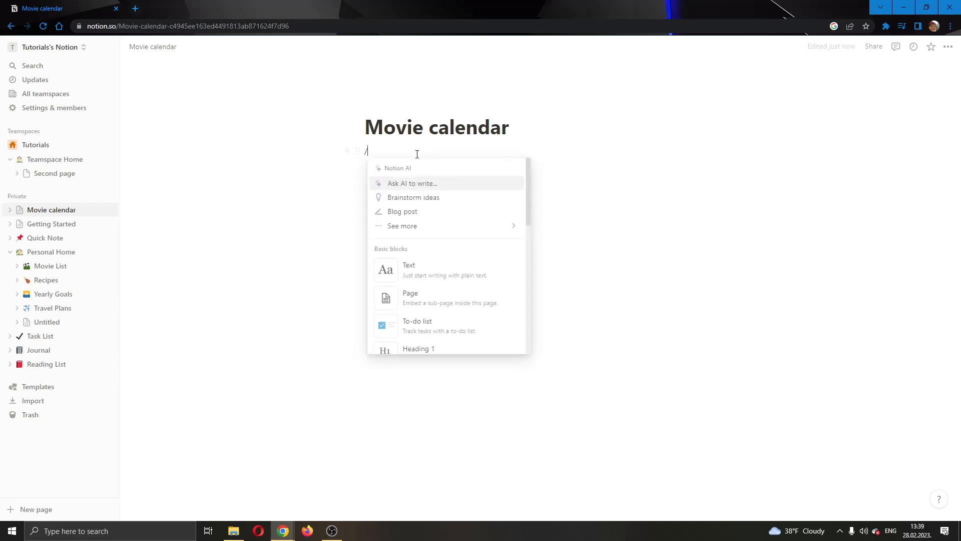
pyautogui.write('calen')
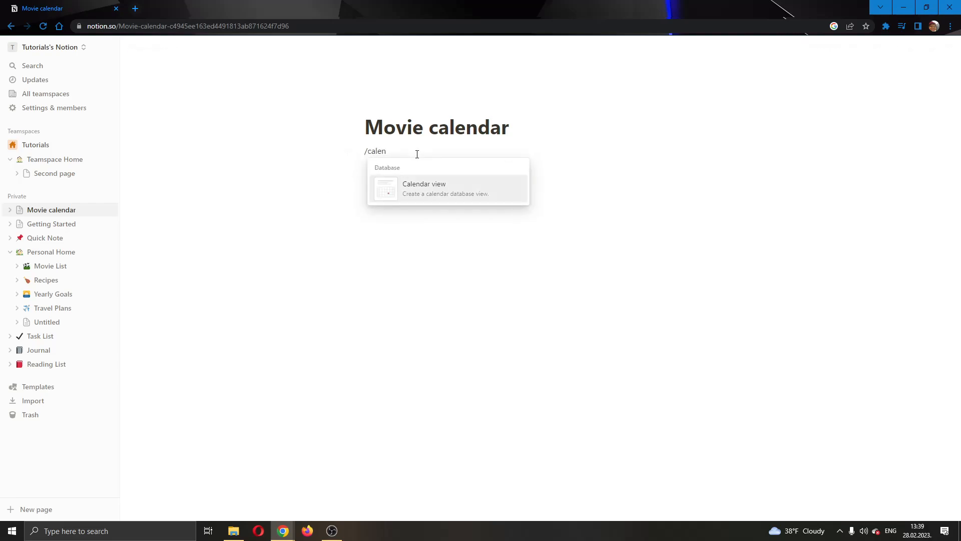
pyautogui.moveTo(467, 194)
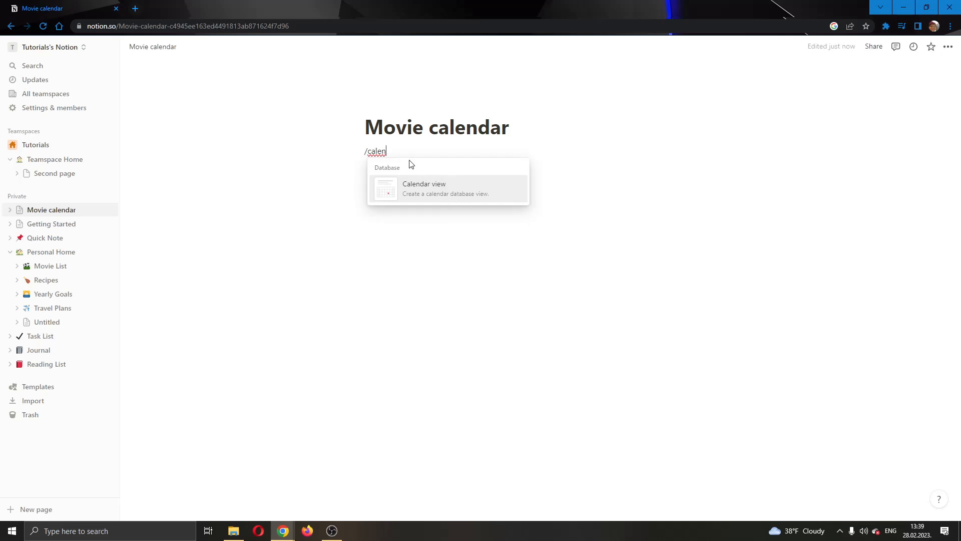
# Insert a Calendar view block, reaching the Select data source panel
pyautogui.click(424, 188)
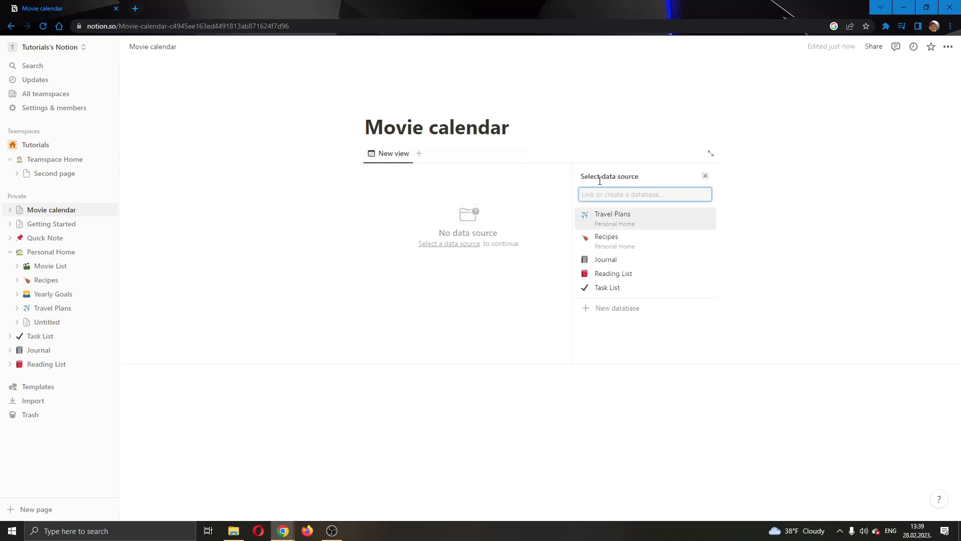
pyautogui.moveTo(313, 241)
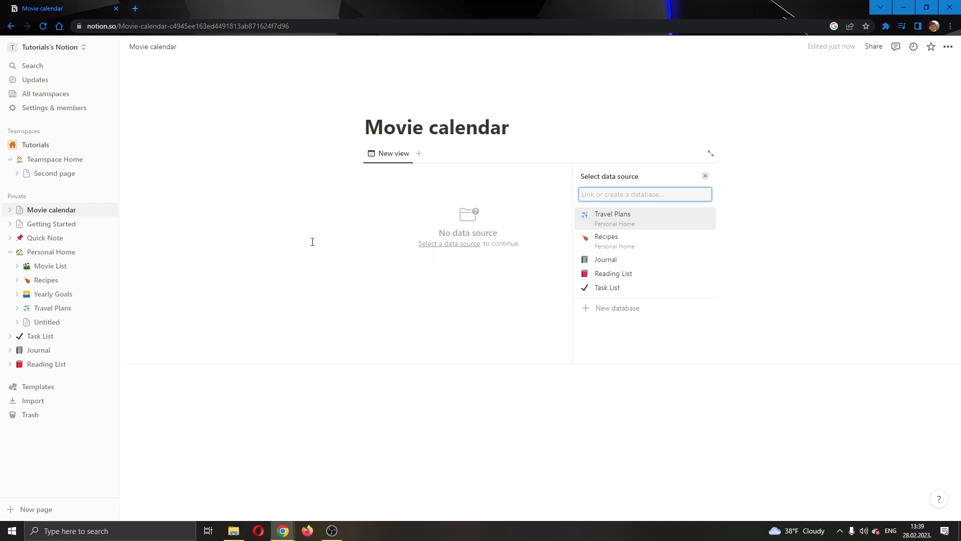
pyautogui.moveTo(489, 228)
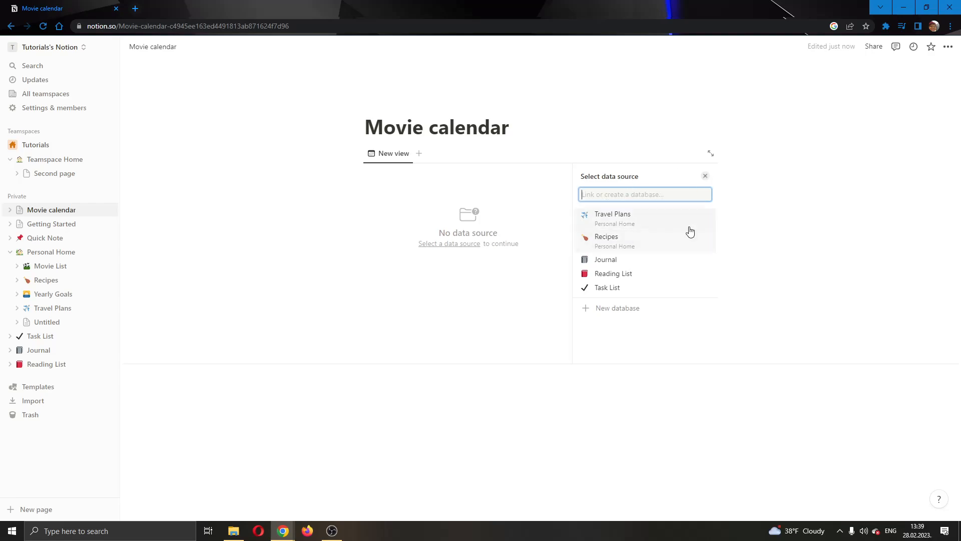
pyautogui.moveTo(4, 297)
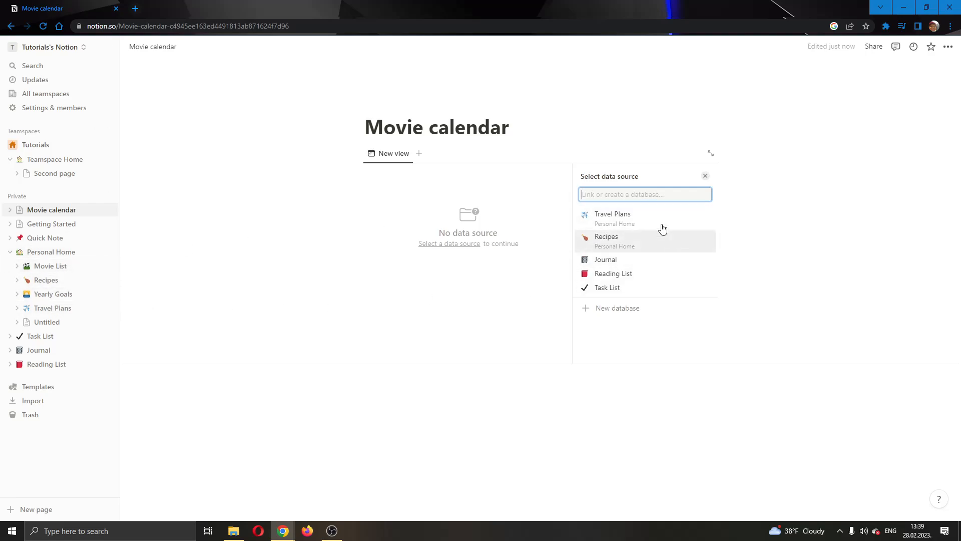
pyautogui.moveTo(625, 264)
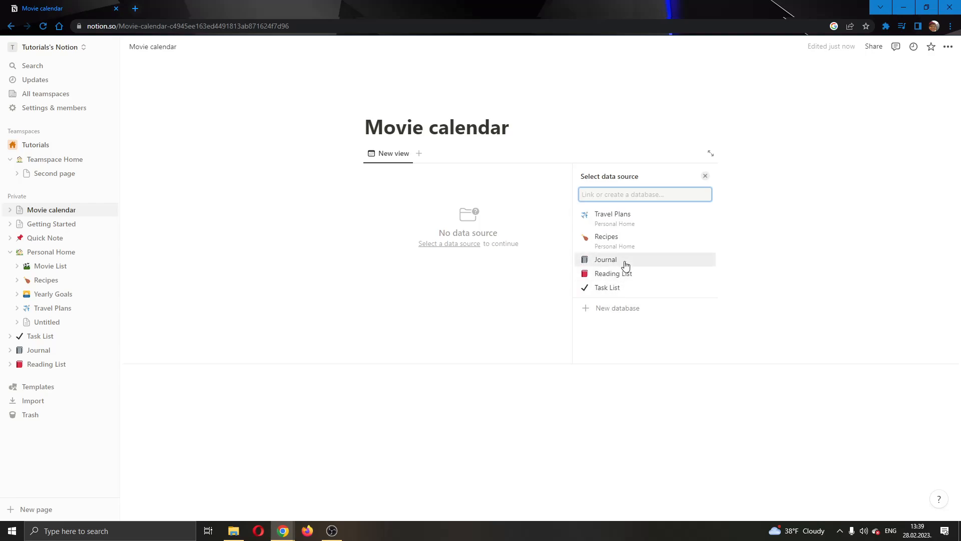
pyautogui.moveTo(670, 271)
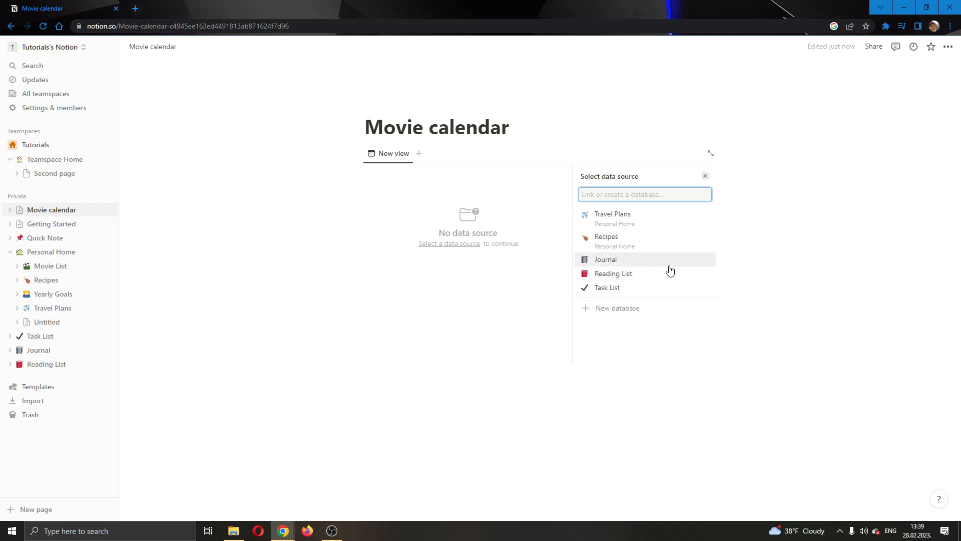
# Link the view to Travel Plans, copying its existing Booked view
pyautogui.click(613, 214)
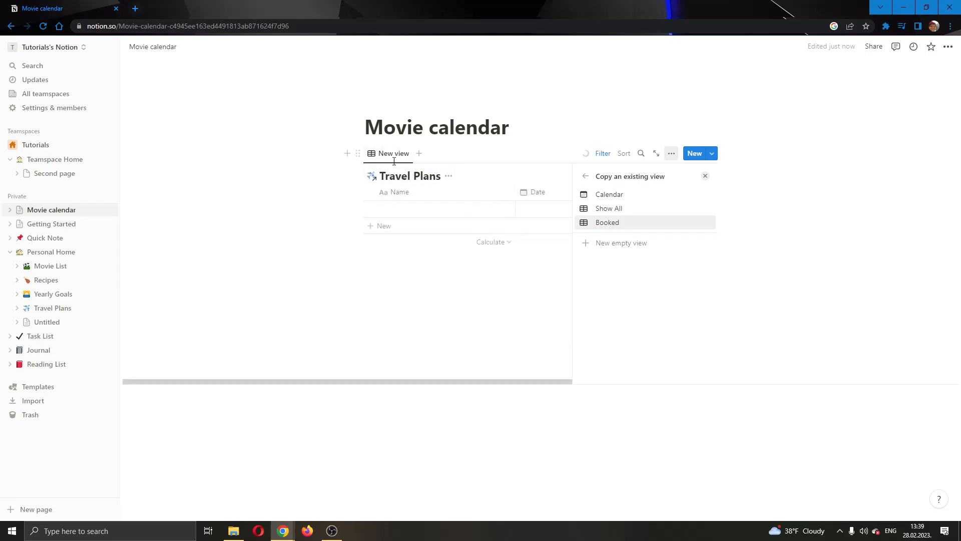
pyautogui.moveTo(388, 154)
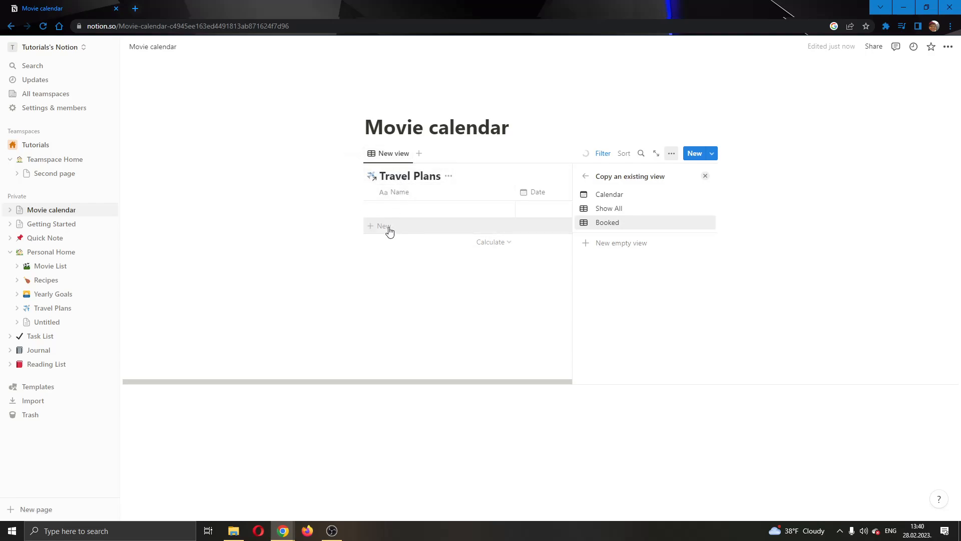
pyautogui.click(606, 222)
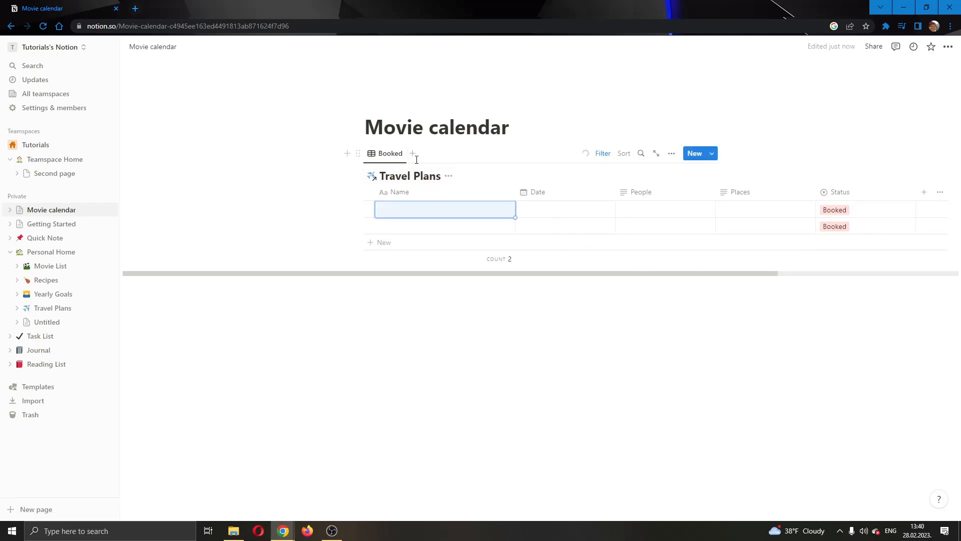
pyautogui.moveTo(412, 153)
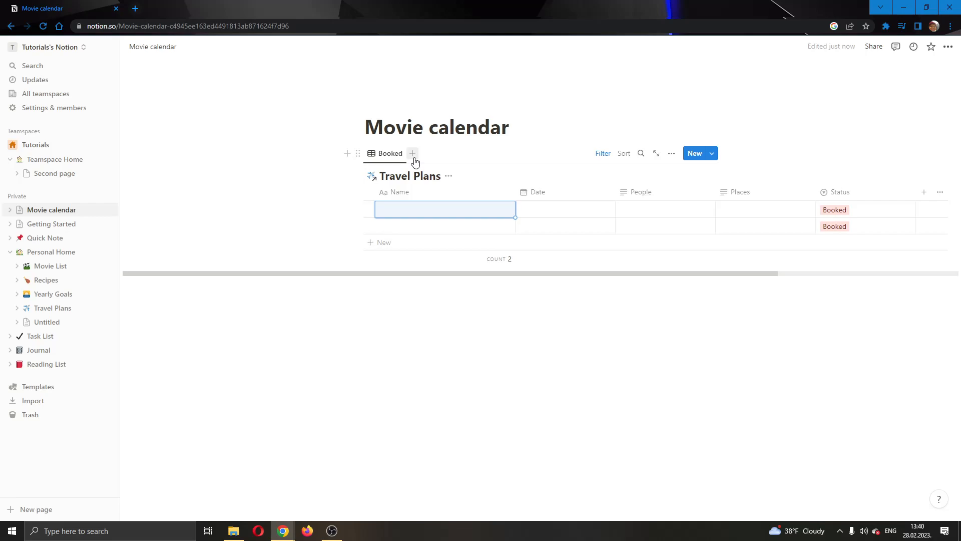
# Add a second view sourced from Recipes, previewing its board then its All Recipes table
pyautogui.click(412, 153)
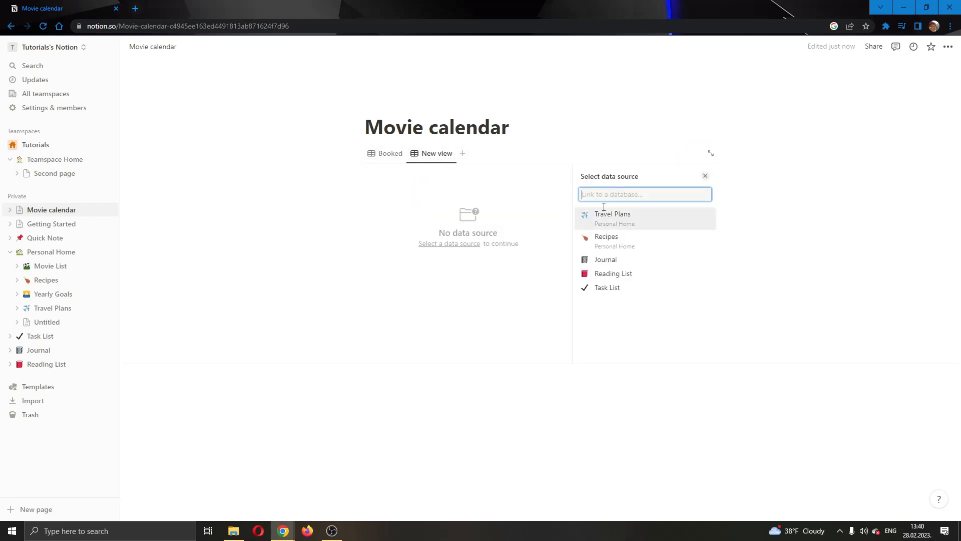
pyautogui.click(606, 236)
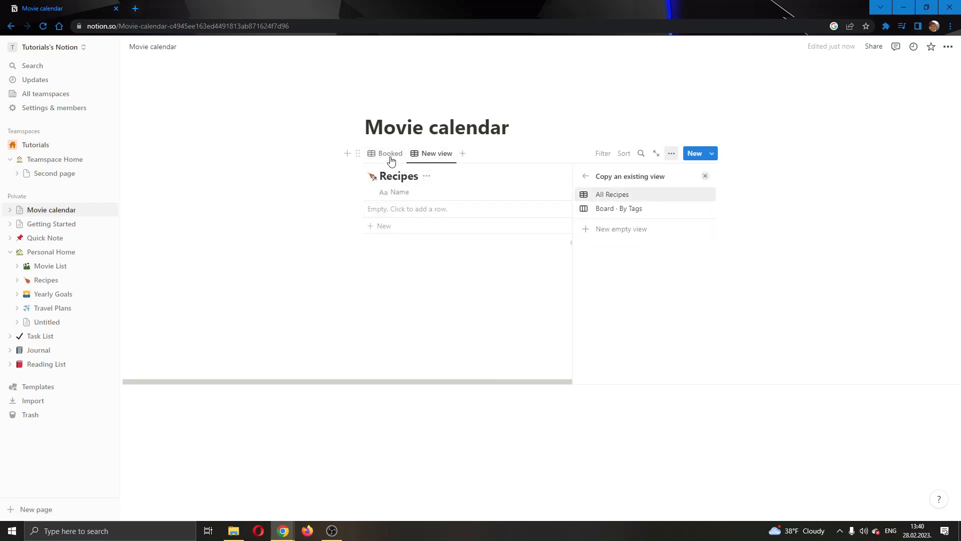
pyautogui.click(618, 208)
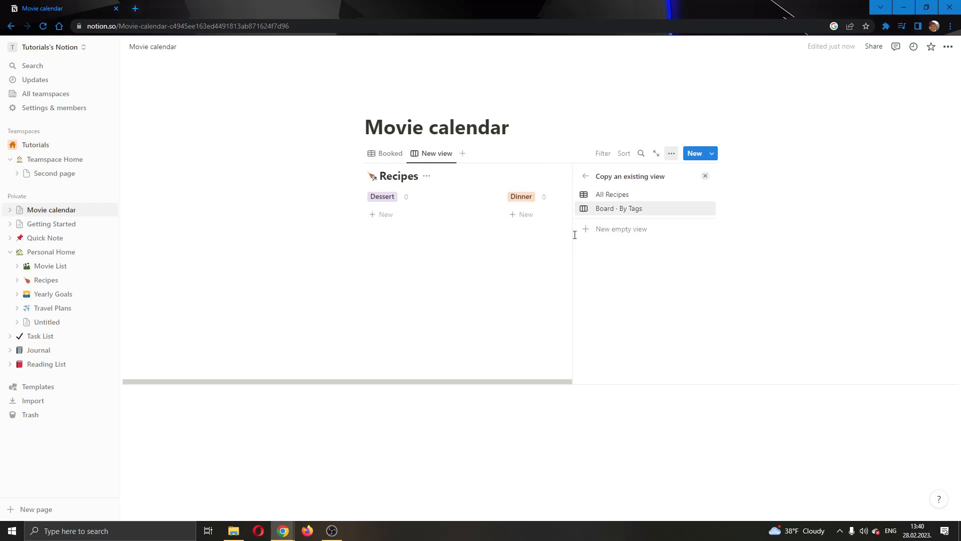
pyautogui.click(612, 195)
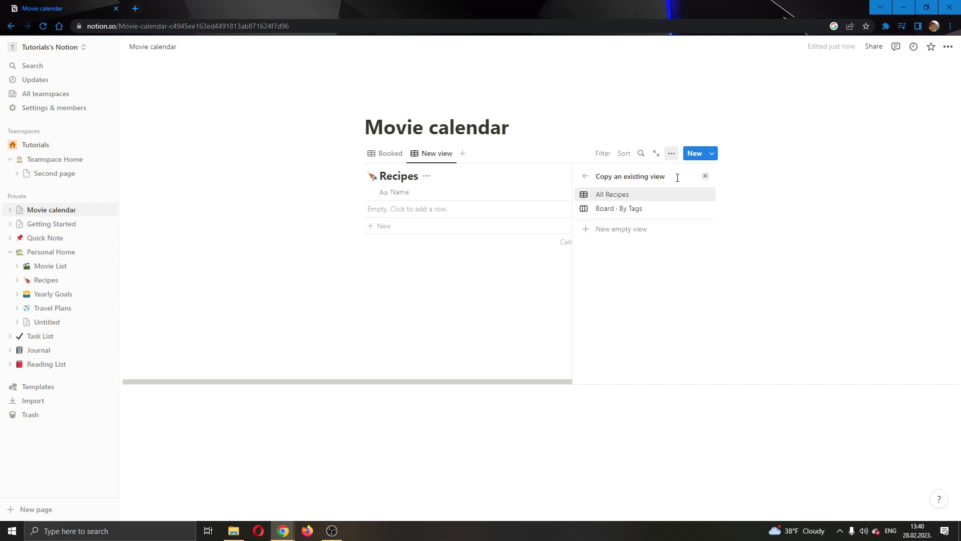
pyautogui.moveTo(672, 199)
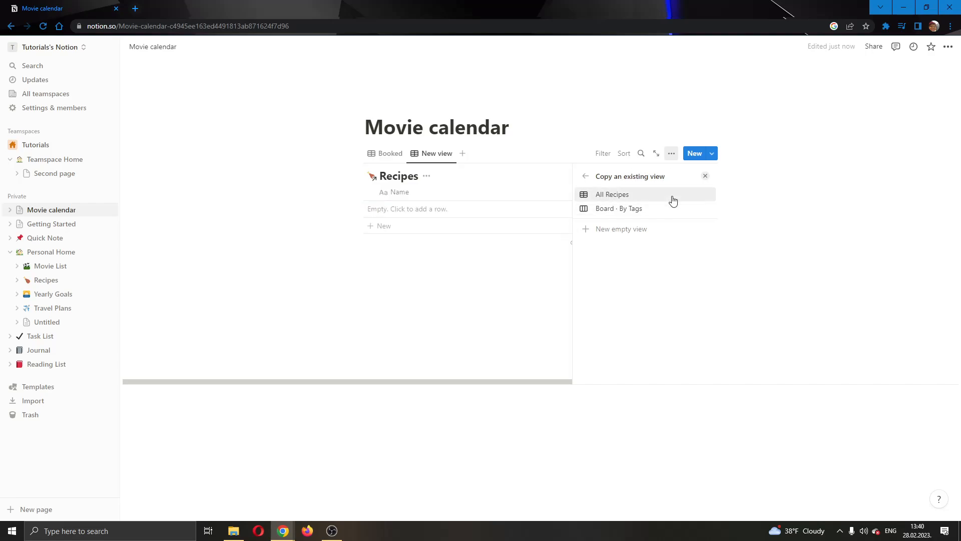